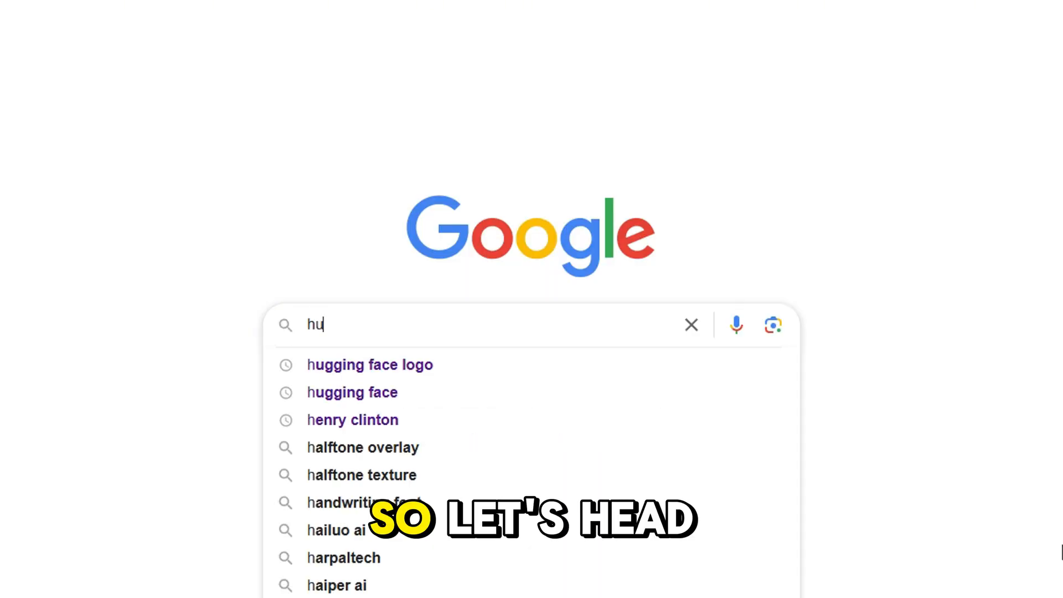
# Step: Run the Google search for 'hugging face' from the suggestion list
pyautogui.click(352, 392)
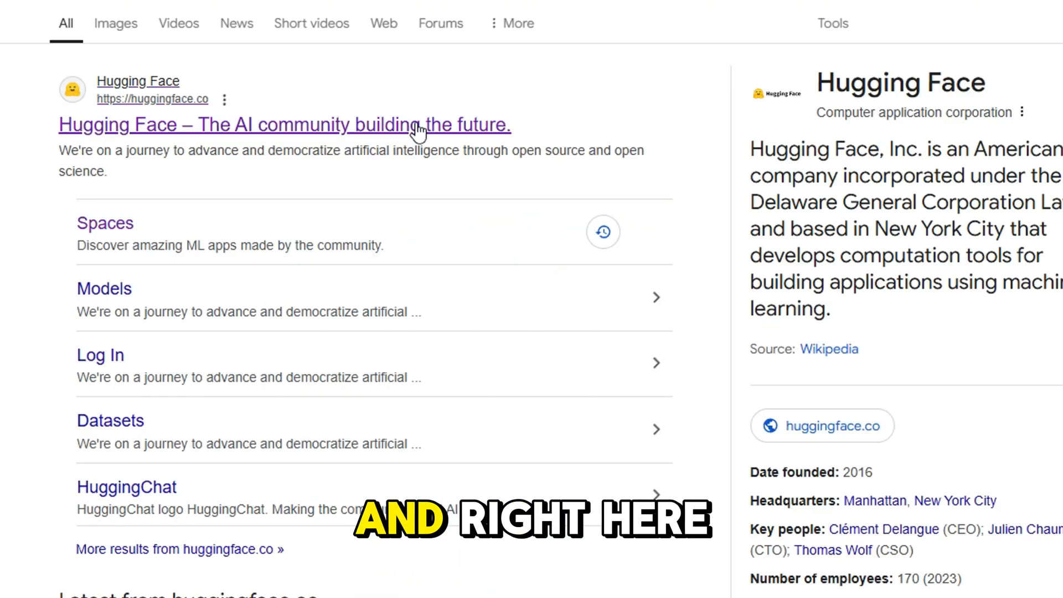
# Step: Generate a 'cat with goggles' avatar on huggingface.co and return to the profile form
pyautogui.click(277, 124)
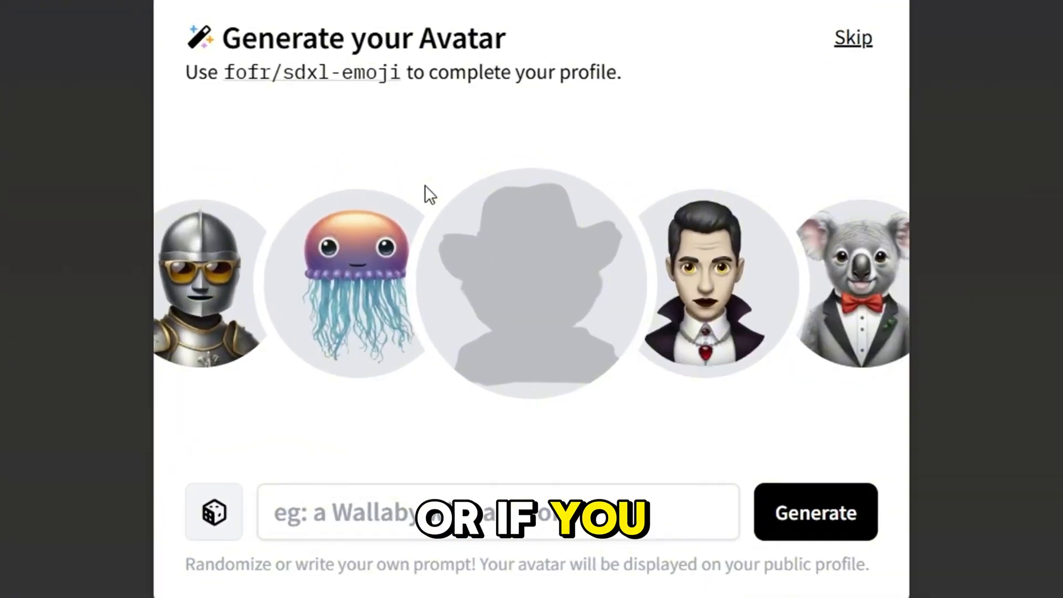
pyautogui.click(815, 512)
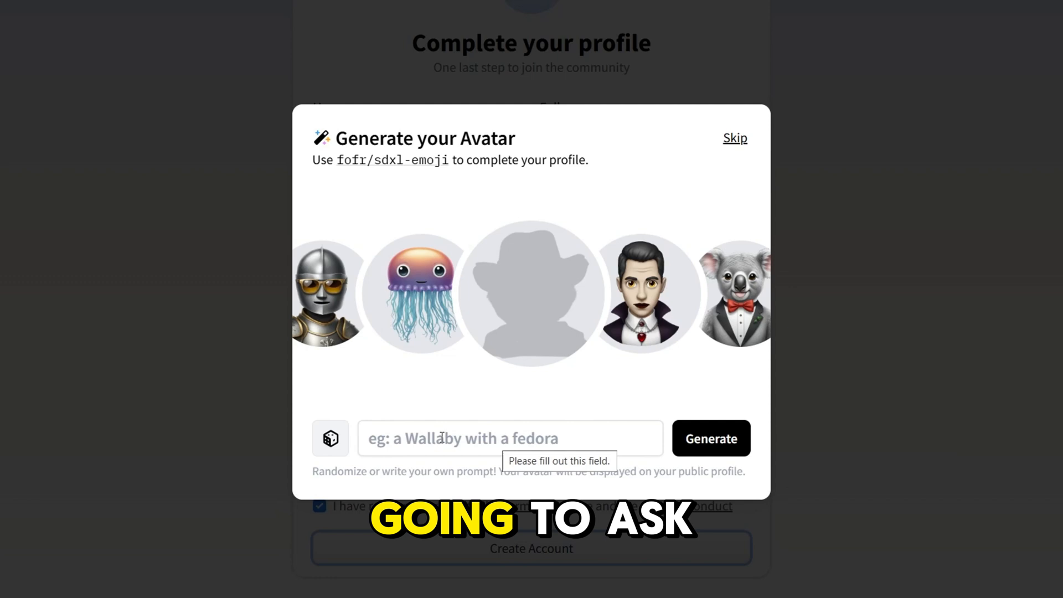
pyautogui.write('cat with')
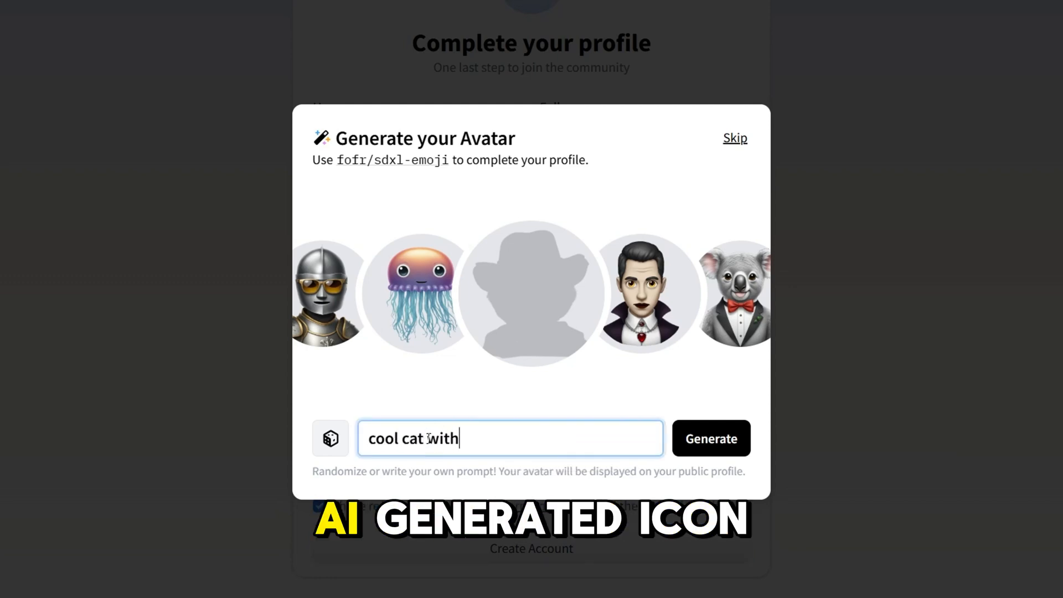
pyautogui.write('gogles')
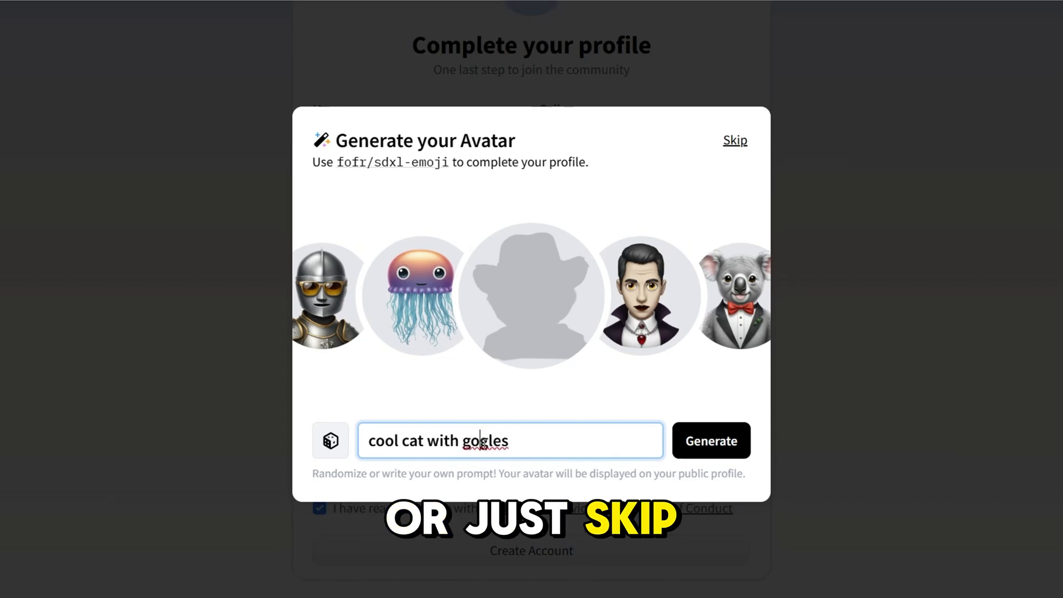
pyautogui.click(710, 440)
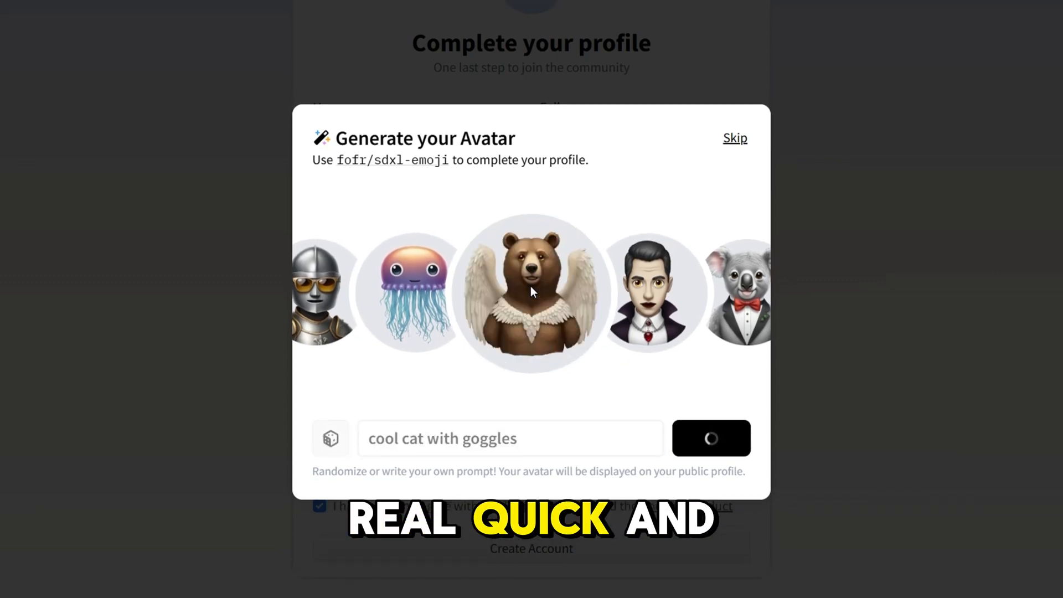
pyautogui.click(735, 138)
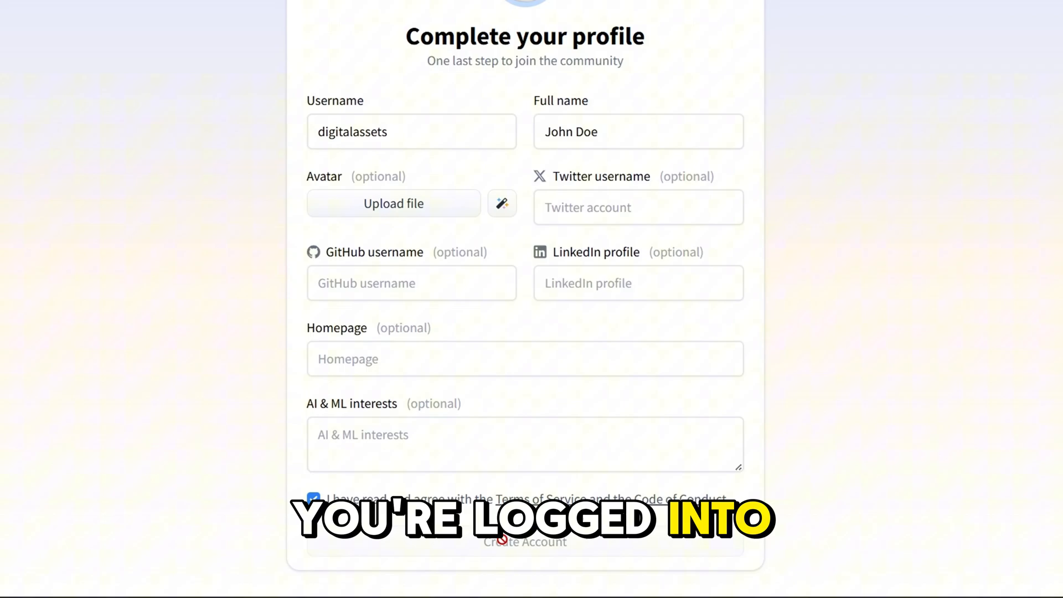
# Step: Submit the completed profile with Create Account to verify the email
pyautogui.click(524, 542)
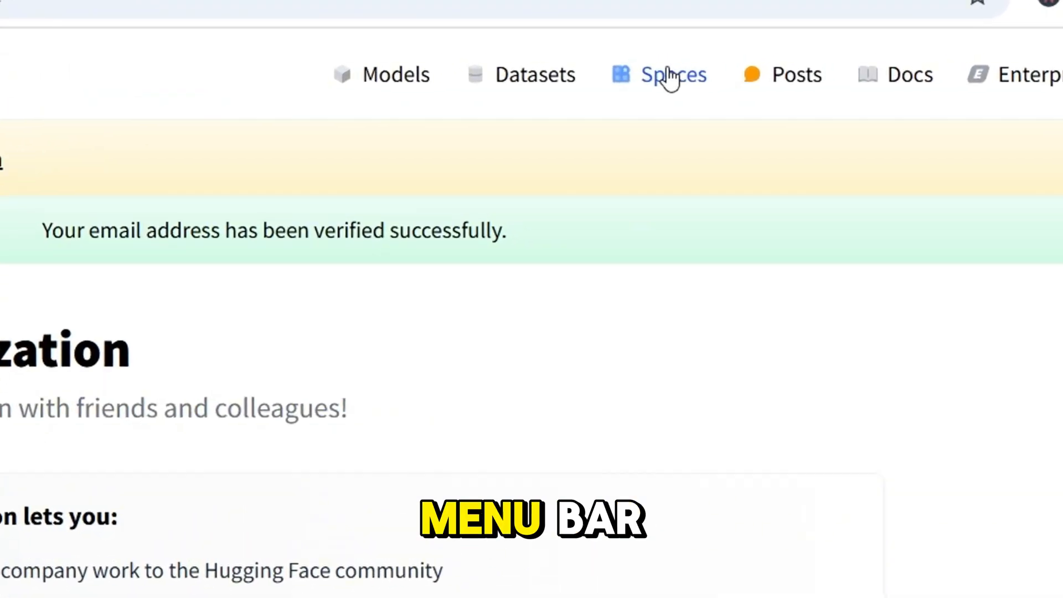
# Step: Open Spaces and filter the directory to the Image Generation category
pyautogui.click(673, 74)
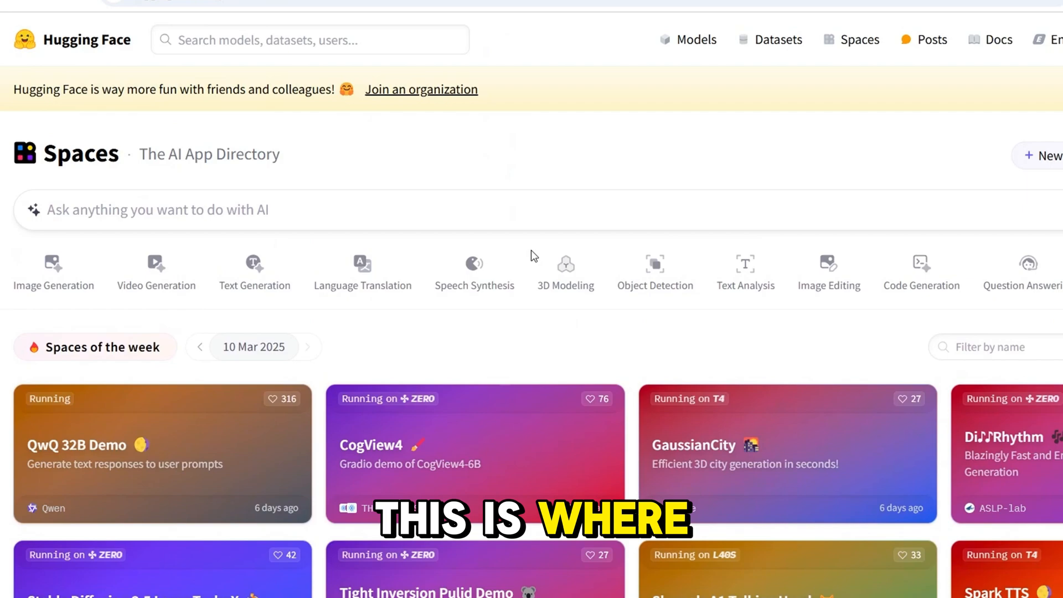
pyautogui.scroll(-3)
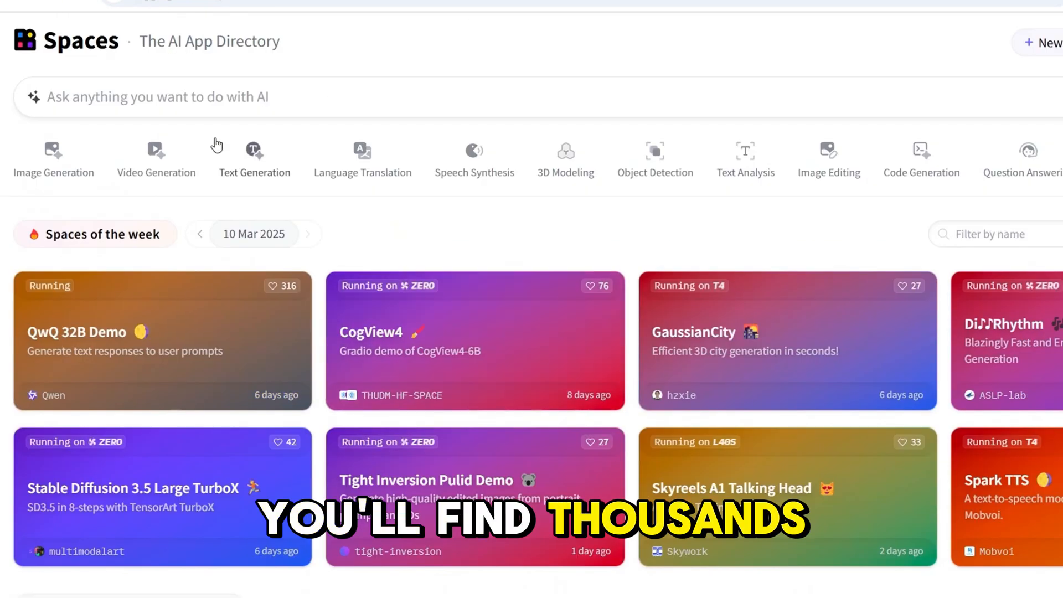
pyautogui.scroll(-3)
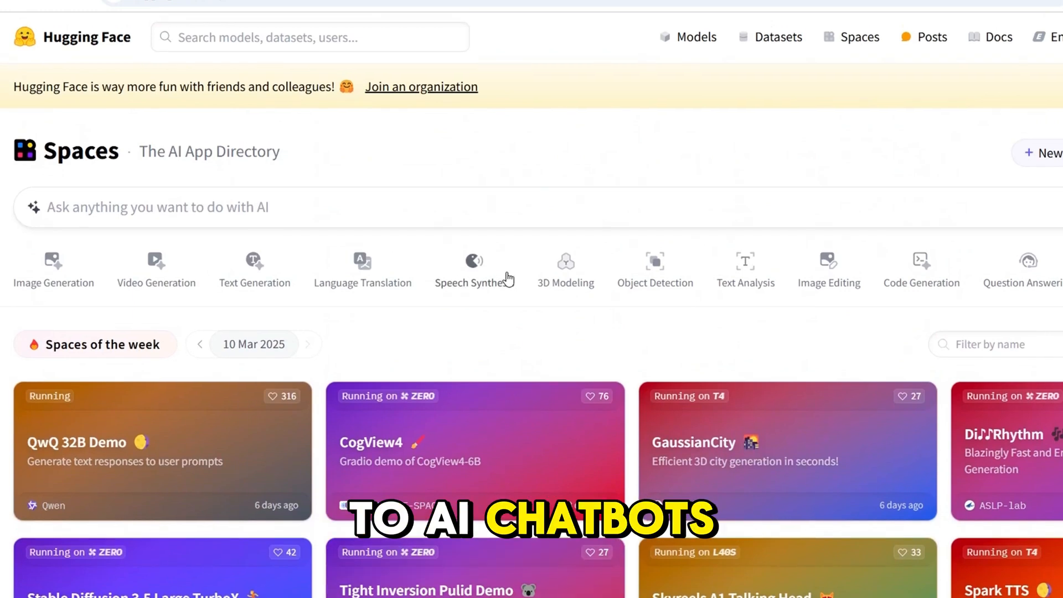
pyautogui.moveTo(335, 339)
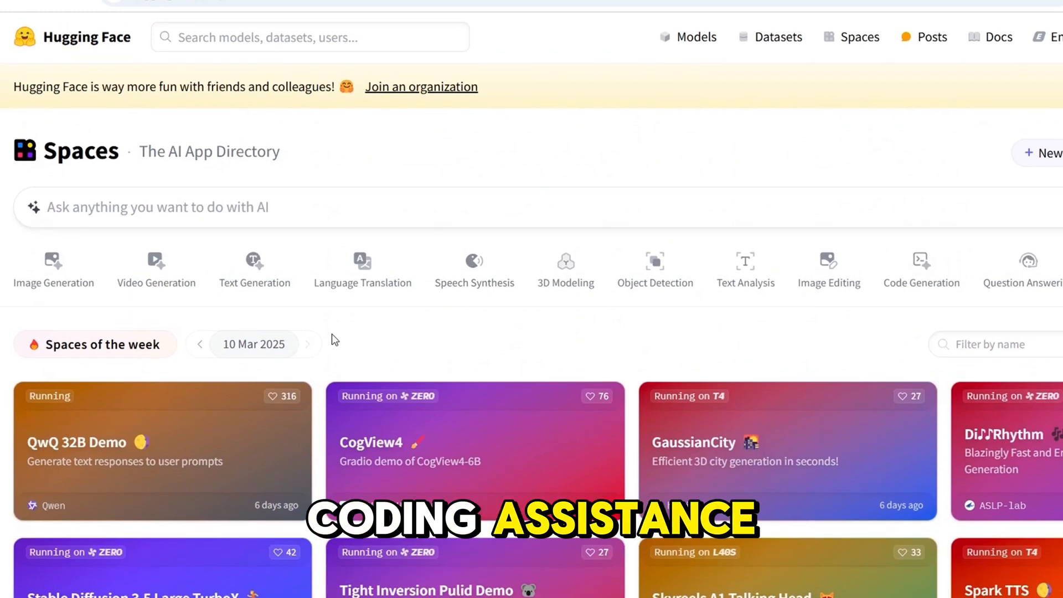
pyautogui.click(53, 260)
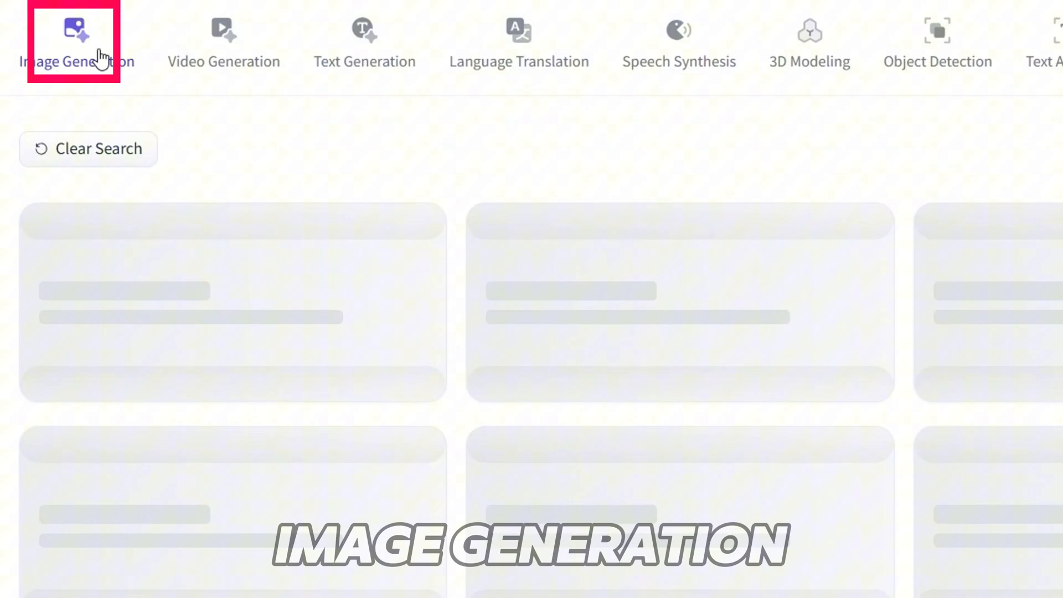